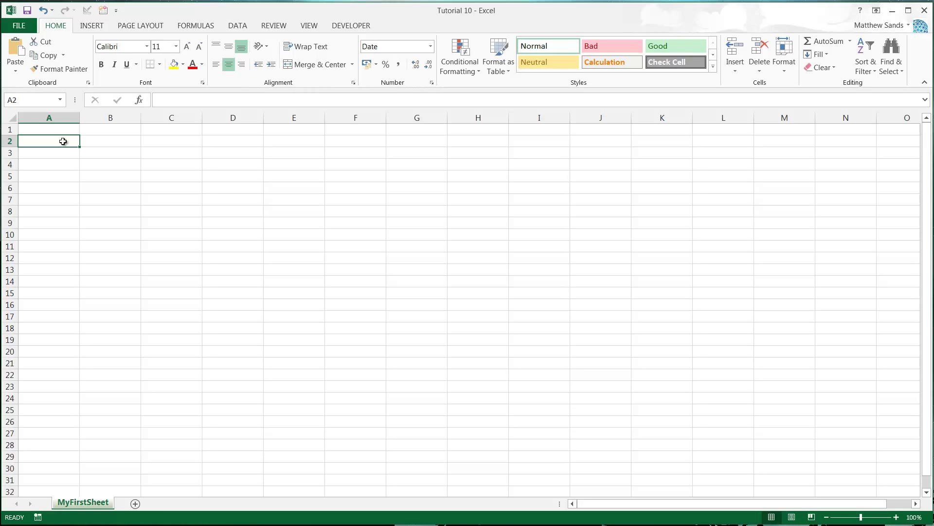
{"action": "mouse_move", "coordinate": [65, 110]}
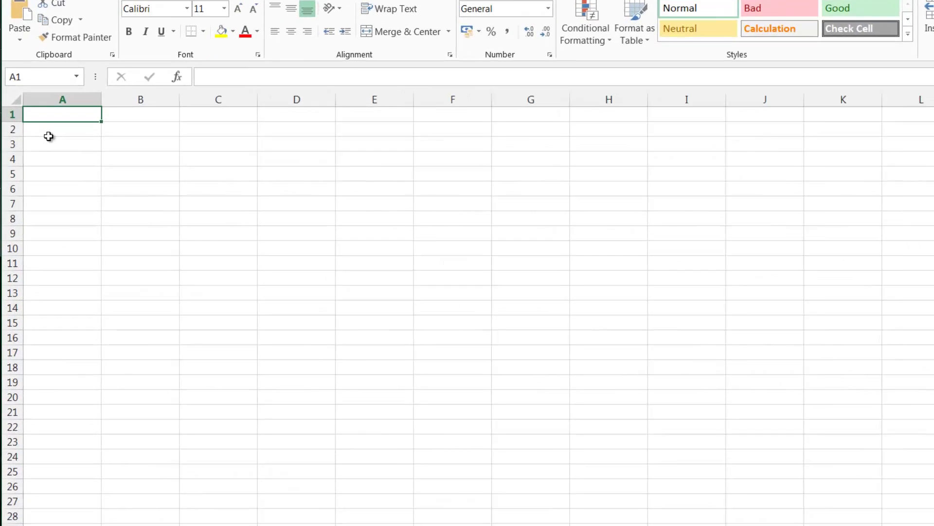
Enter 09:14 in A1 and reformat it as General to reveal the serial 0.384722222
{"action": "type", "text": "09:14"}
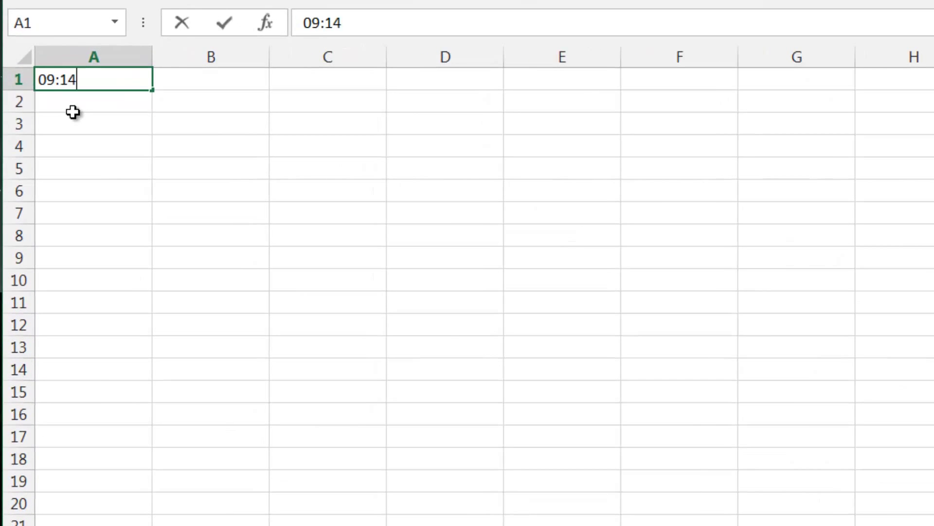
{"action": "key", "text": "enter"}
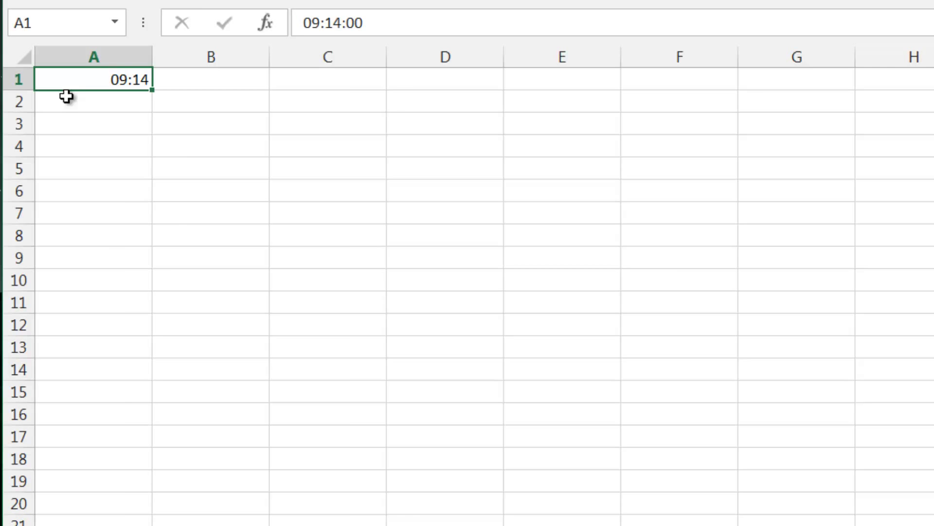
{"action": "right_click", "coordinate": [92, 77]}
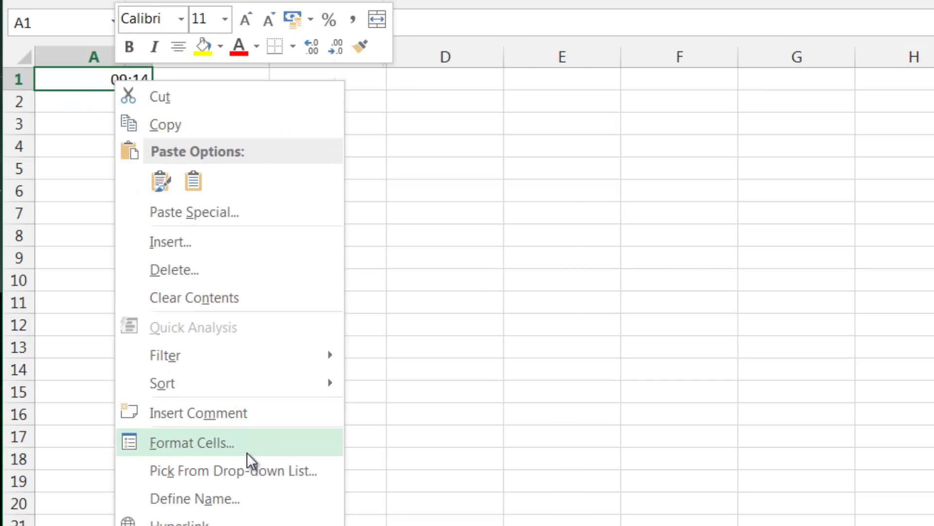
{"action": "left_click", "coordinate": [192, 442]}
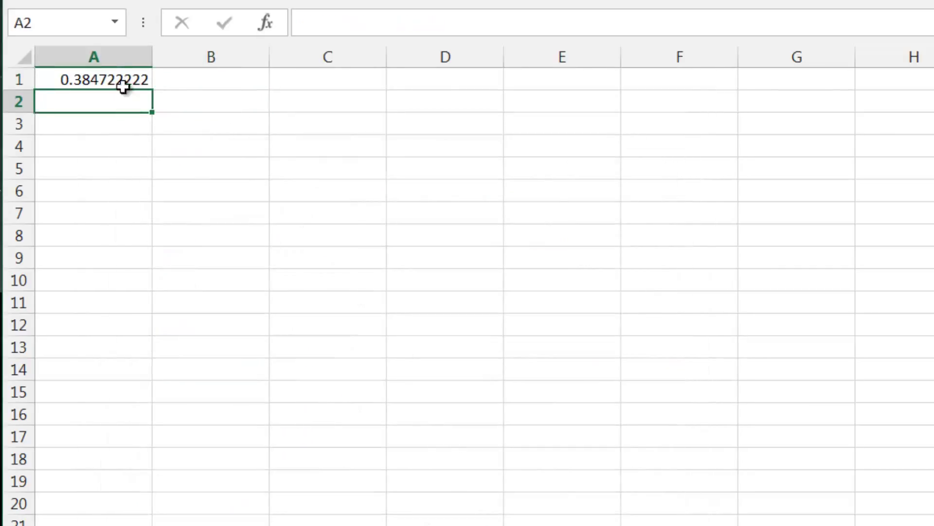
{"action": "left_click", "coordinate": [94, 79]}
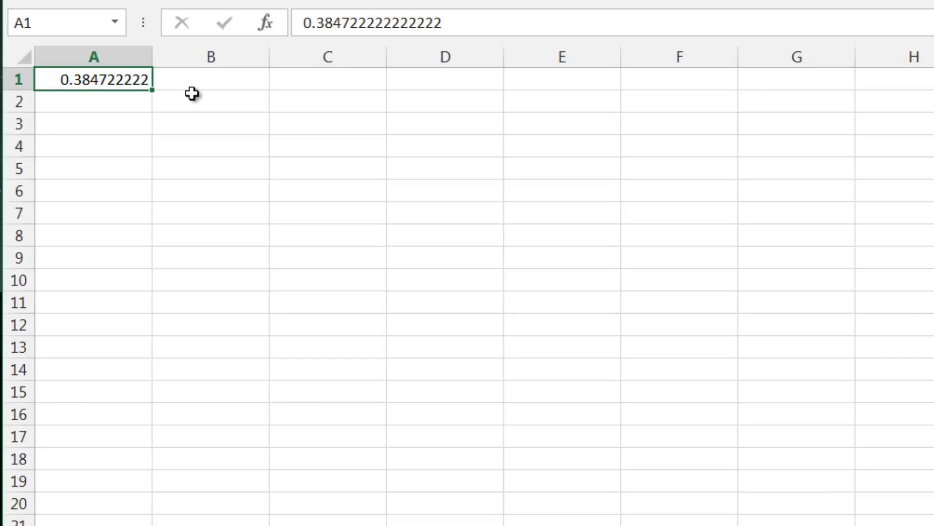
{"action": "mouse_move", "coordinate": [218, 124]}
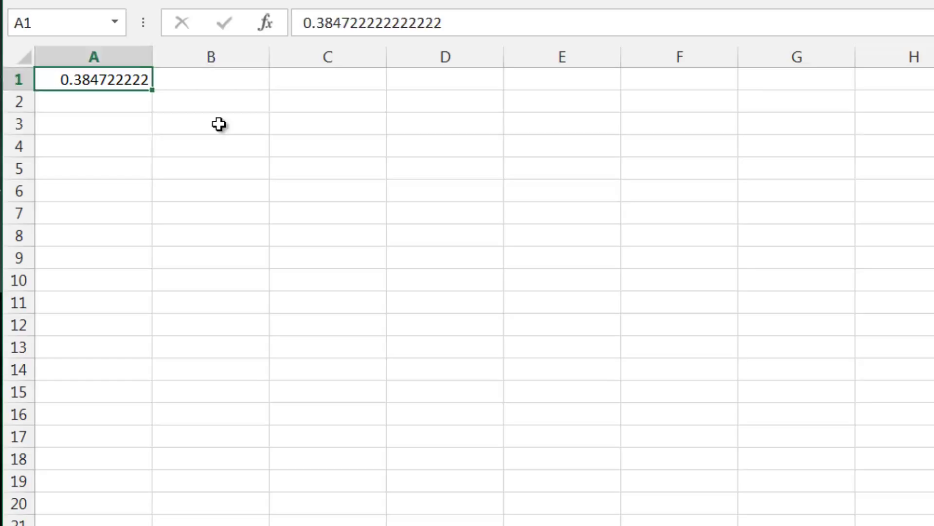
Enter the day fractions 0.5, 0.75 and 0.333333 in B1:D1 and format row 1 as hh:mm:ss times
{"action": "left_click", "coordinate": [210, 79]}
{"action": "type", "text": "0.5"}
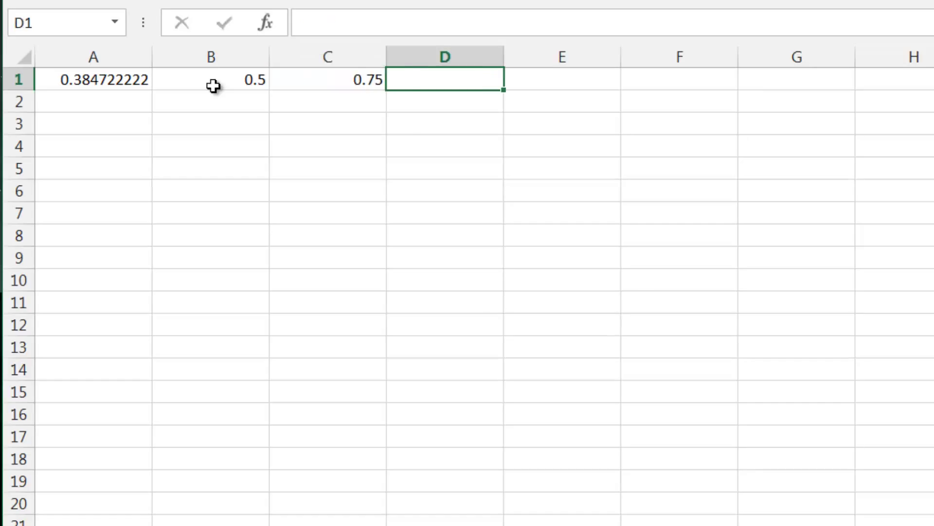
{"action": "type", "text": "0.33333333"}
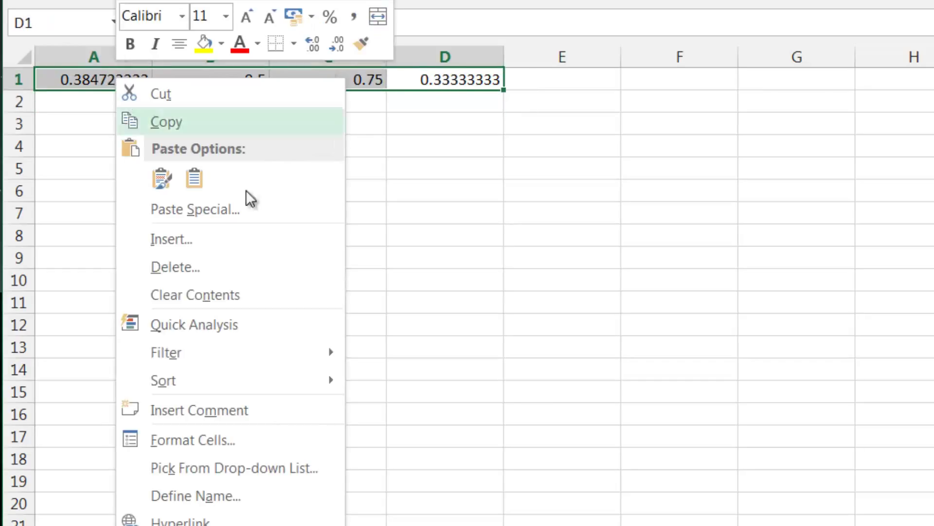
{"action": "left_click", "coordinate": [192, 440]}
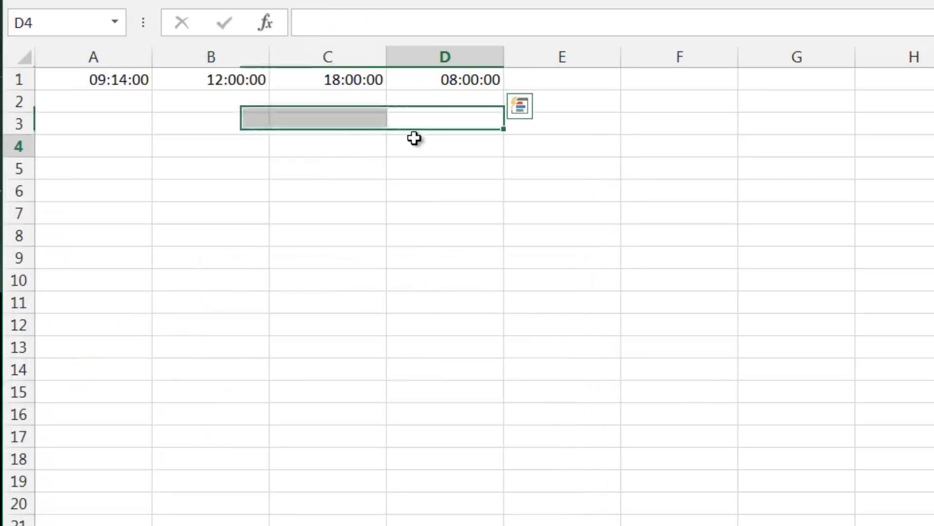
Inspect the values behind 09:14:00, 12:00:00, 18:00:00 and 08:00:00 across row 1
{"action": "left_click", "coordinate": [94, 79]}
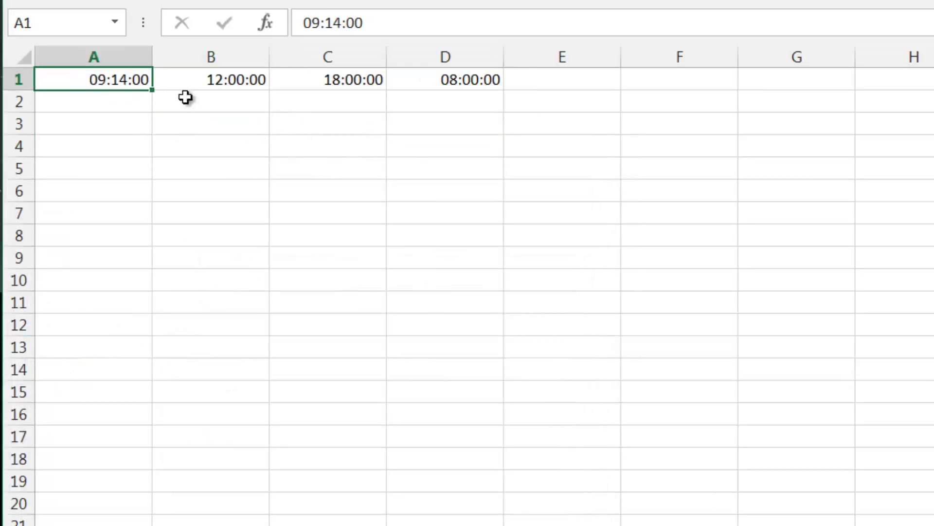
{"action": "left_click", "coordinate": [210, 79]}
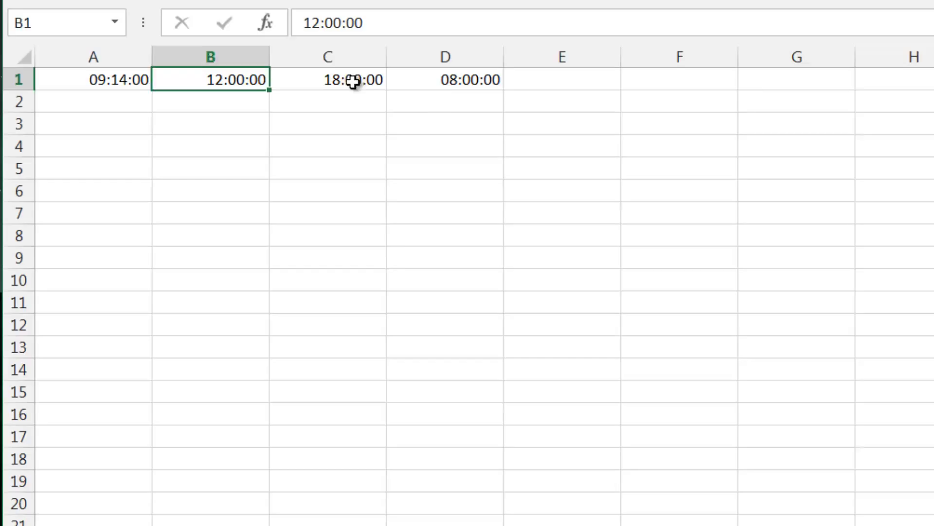
{"action": "left_click", "coordinate": [445, 78]}
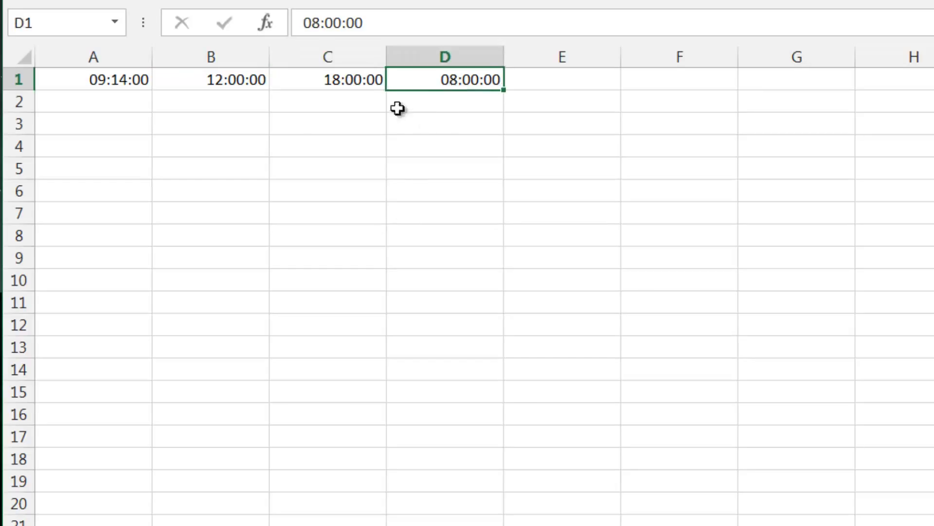
{"action": "left_click", "coordinate": [327, 79]}
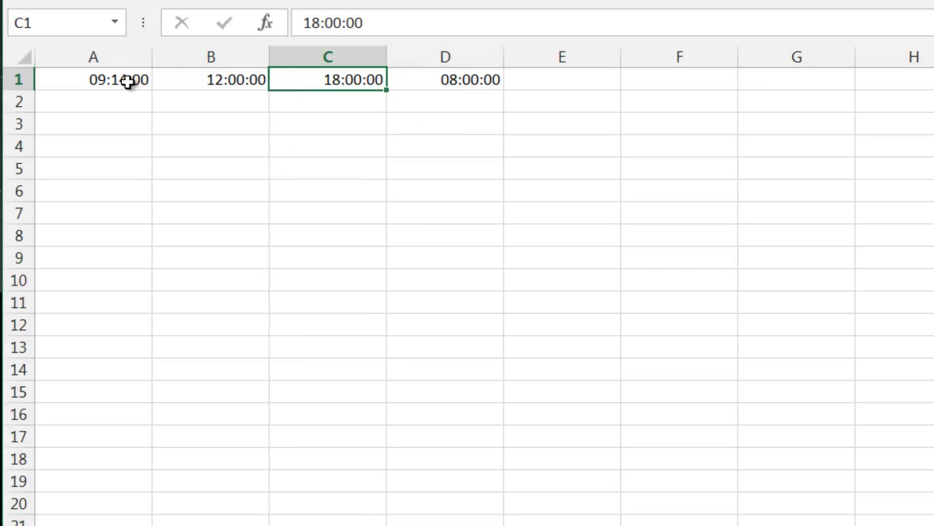
{"action": "right_click", "coordinate": [118, 79]}
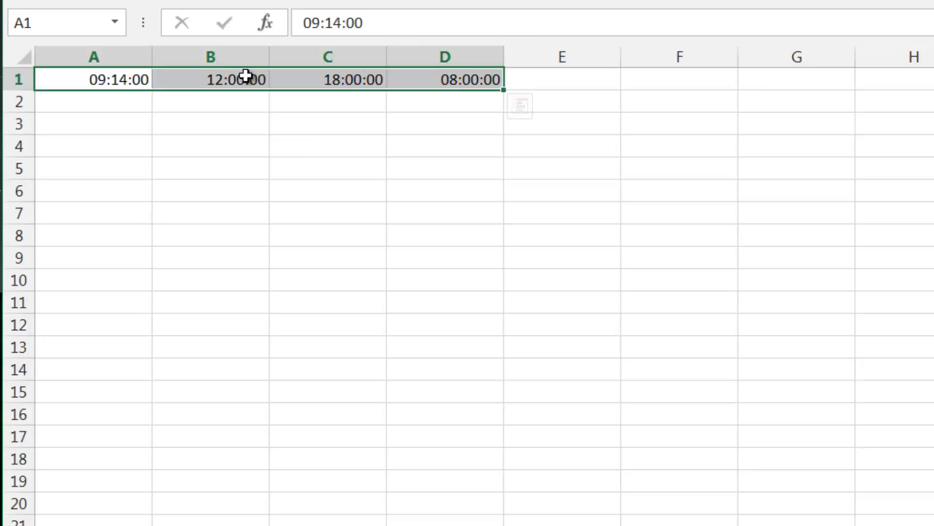
{"action": "left_click", "coordinate": [327, 79]}
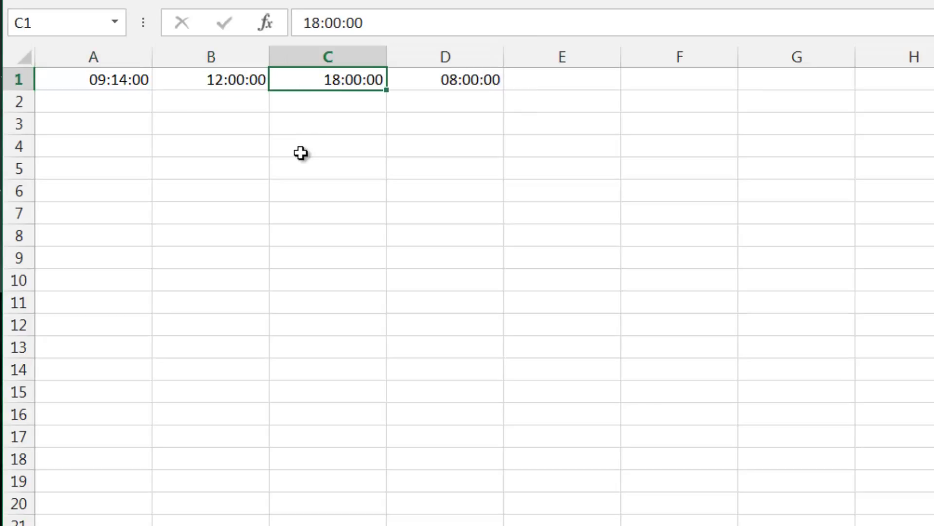
{"action": "mouse_move", "coordinate": [302, 151]}
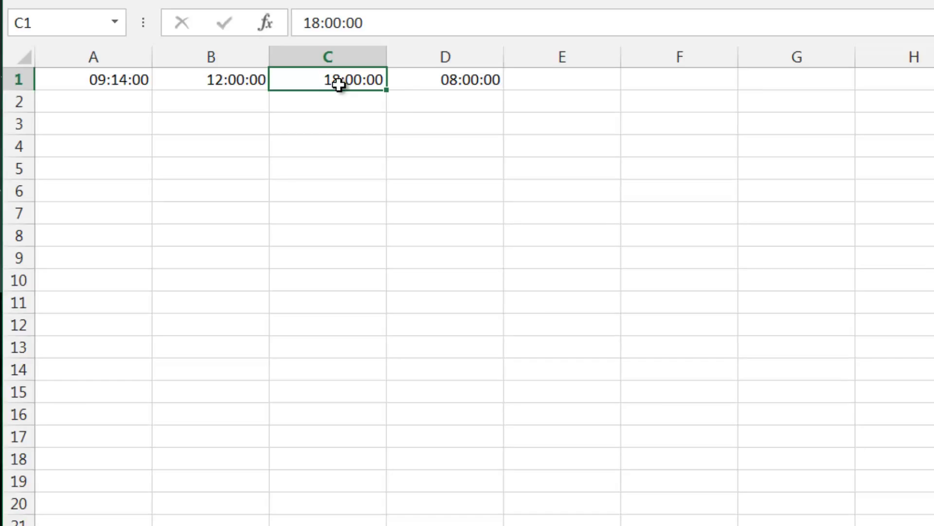
{"action": "mouse_move", "coordinate": [113, 140]}
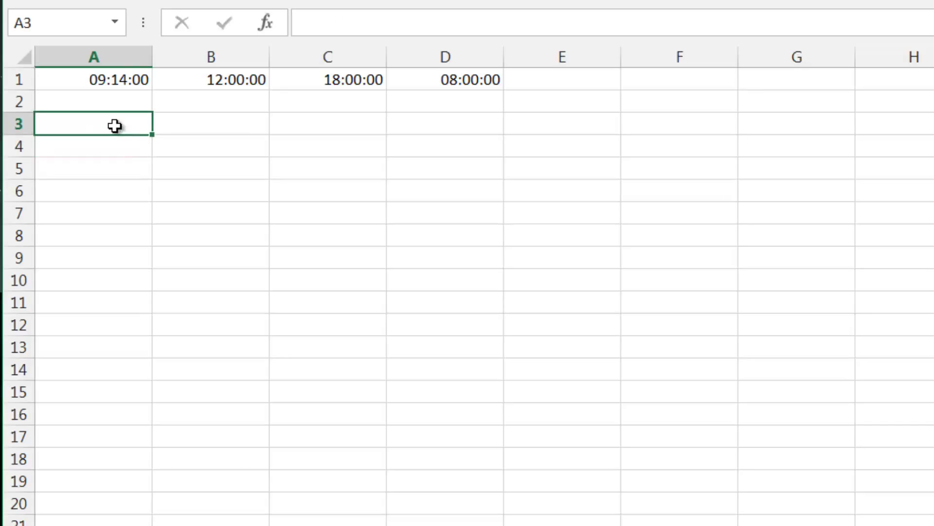
Enter the date 05/07/2014 in A3 and reformat it to show the serial 41825.38611
{"action": "type", "text": "05/07/2014"}
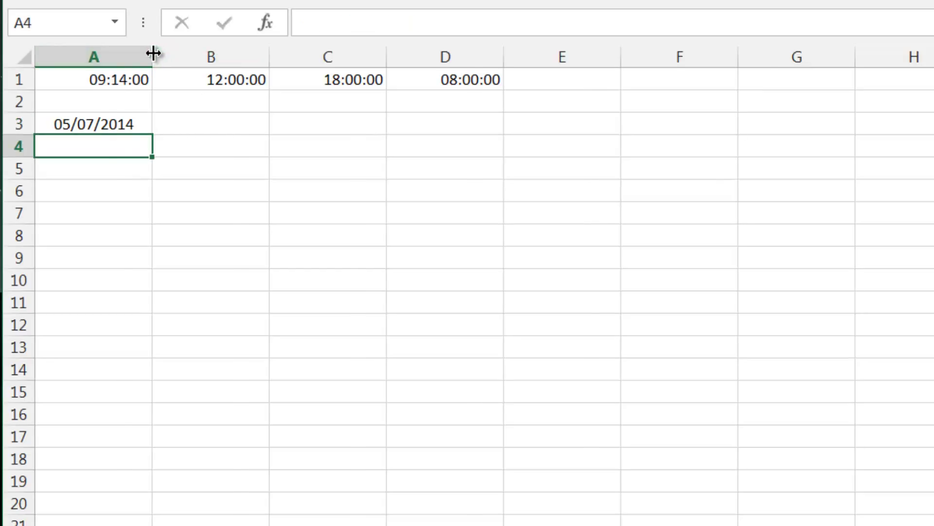
{"action": "left_click_drag", "start_coordinate": [153, 53], "coordinate": [125, 53]}
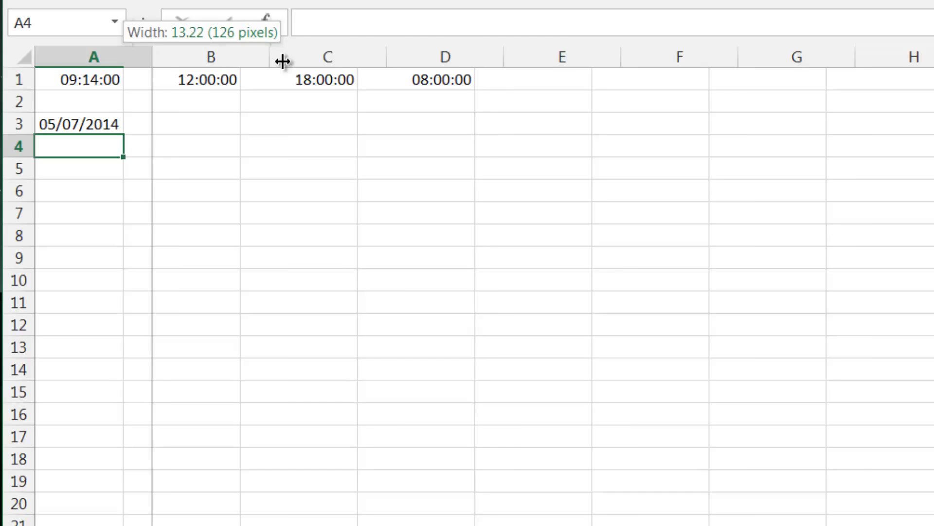
{"action": "right_click", "coordinate": [78, 124]}
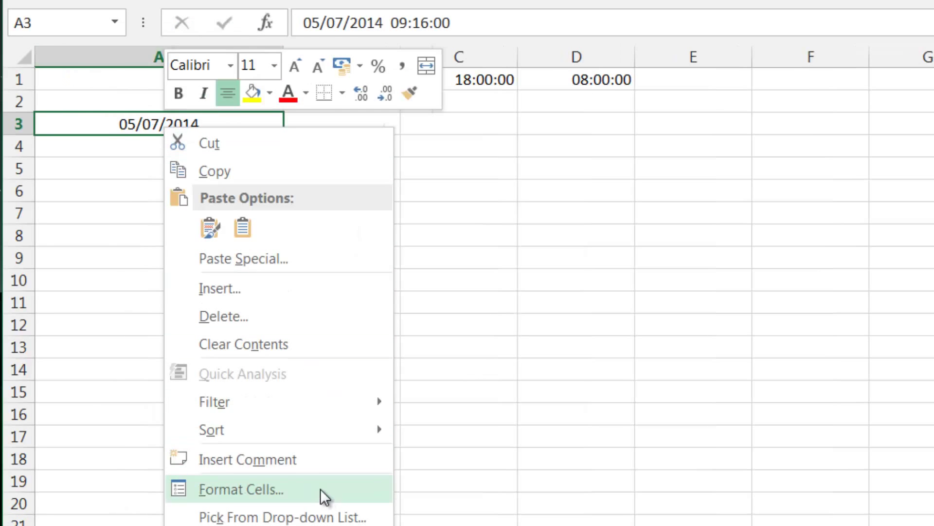
{"action": "left_click", "coordinate": [241, 490]}
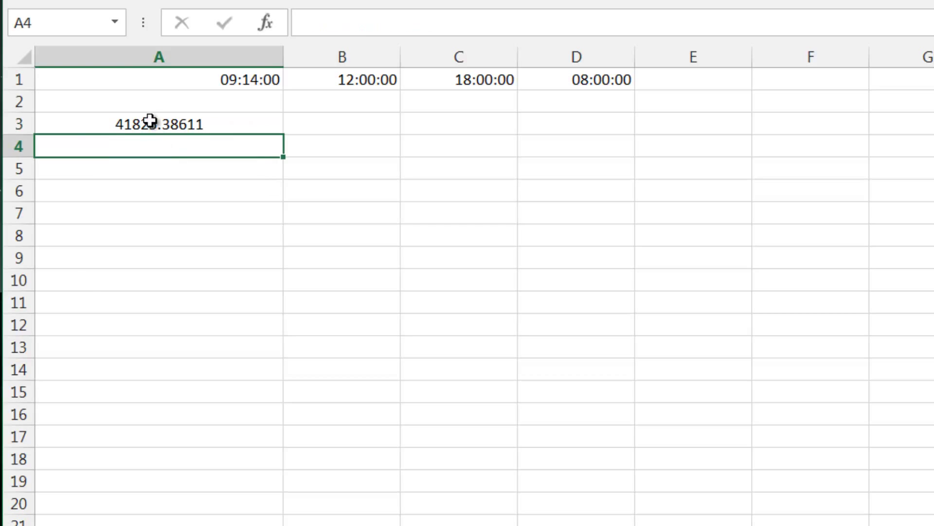
{"action": "left_click", "coordinate": [157, 124]}
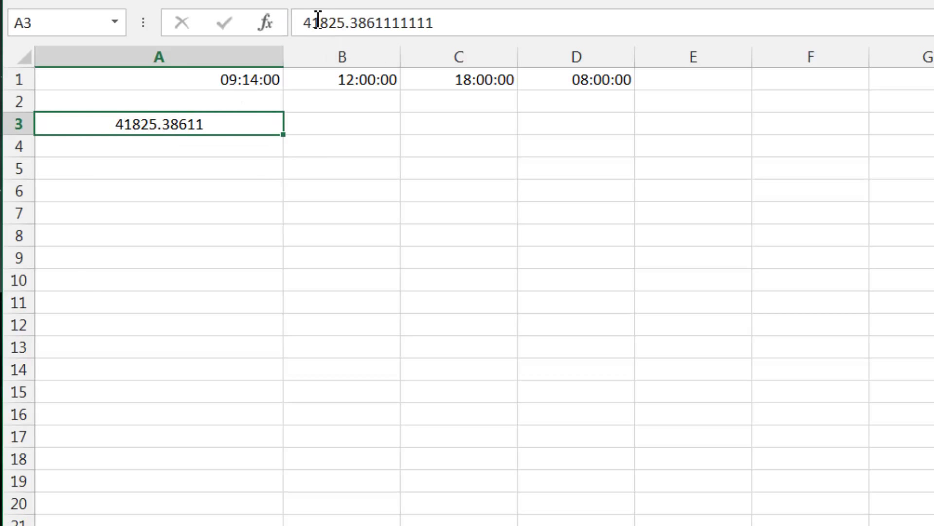
{"action": "mouse_move", "coordinate": [363, 18]}
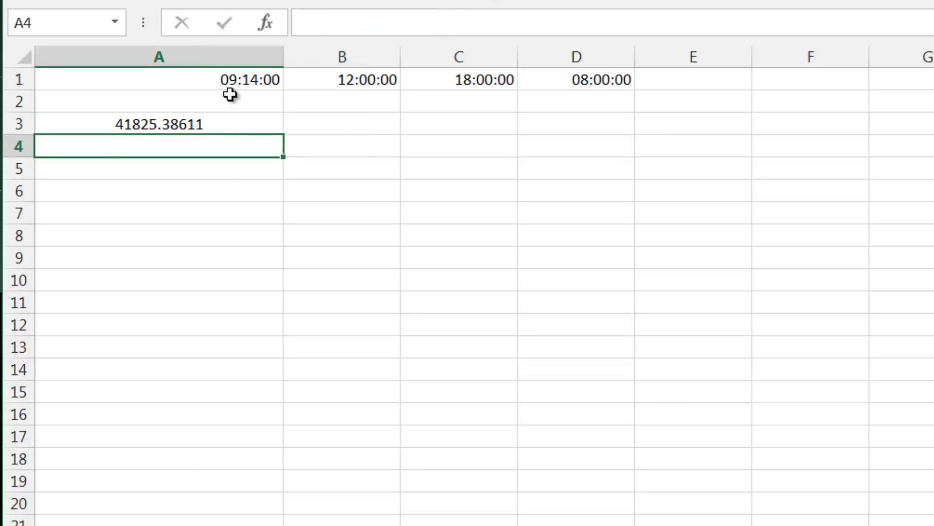
Show A1's 09:14 again as the General number 0.384722222
{"action": "left_click", "coordinate": [158, 78]}
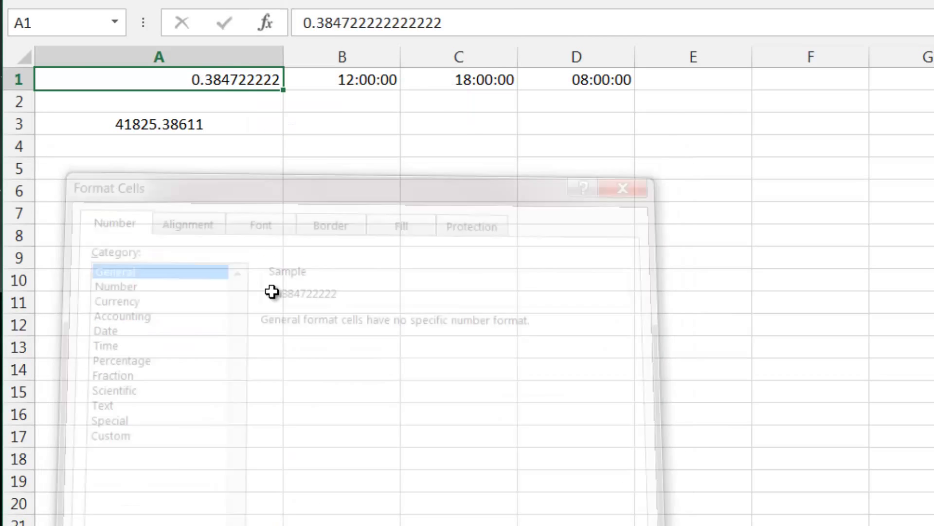
{"action": "left_click", "coordinate": [622, 188]}
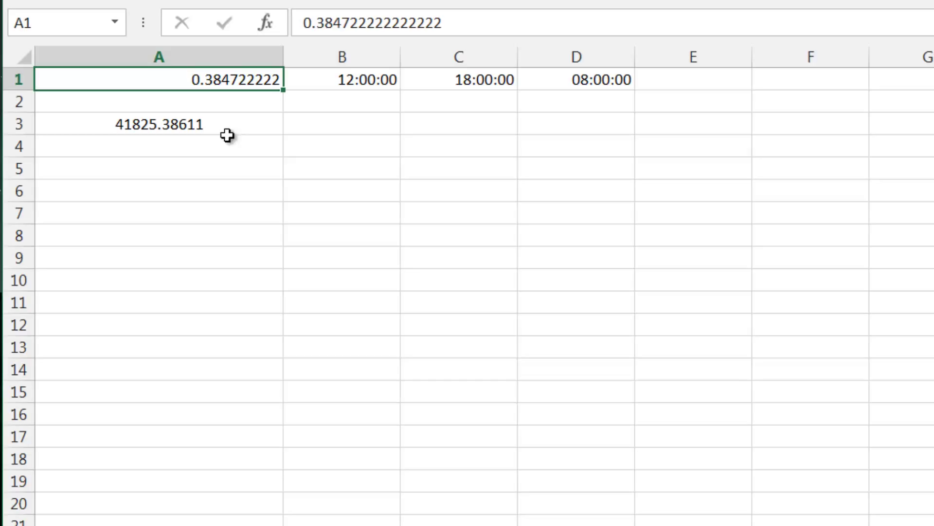
{"action": "mouse_move", "coordinate": [251, 98]}
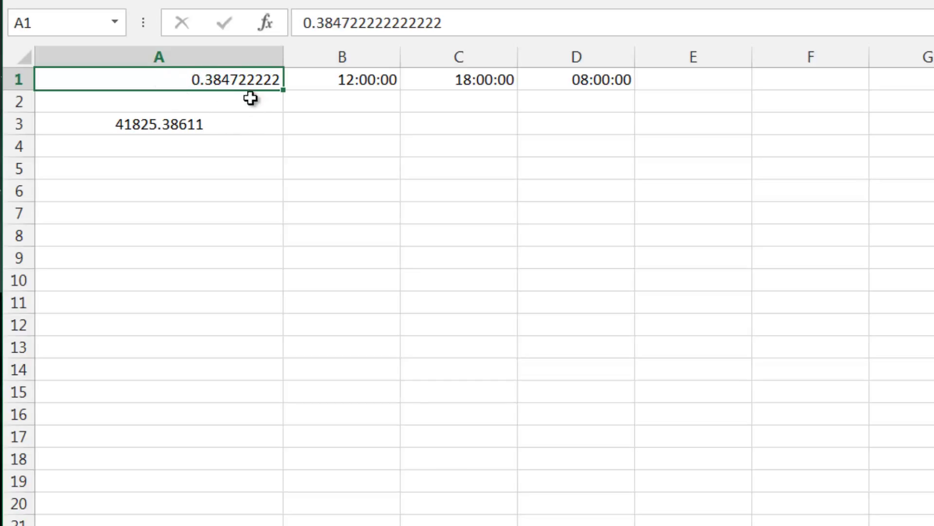
Enter 05/07/2014 in A2 as serial 41825 and AutoSum A1:A2 into A3
{"action": "type", "text": "05/07/2014"}
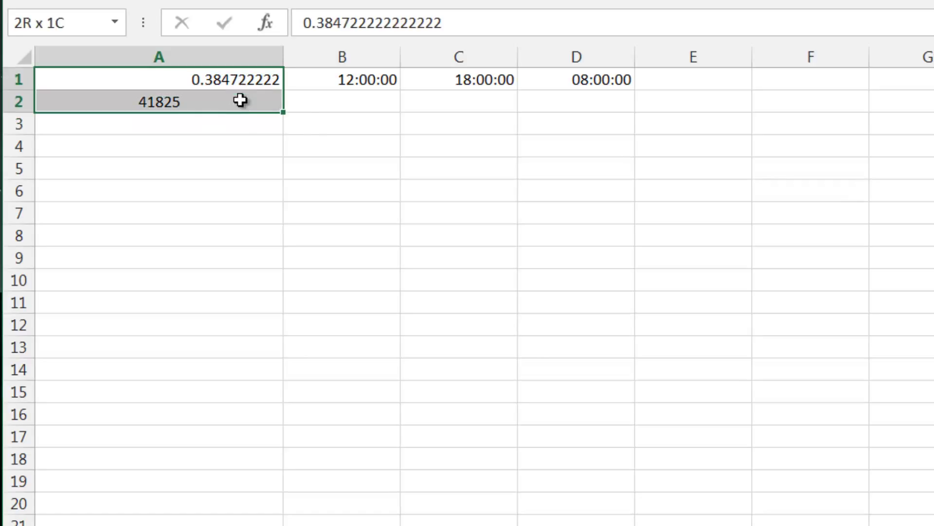
{"action": "left_click", "coordinate": [158, 81]}
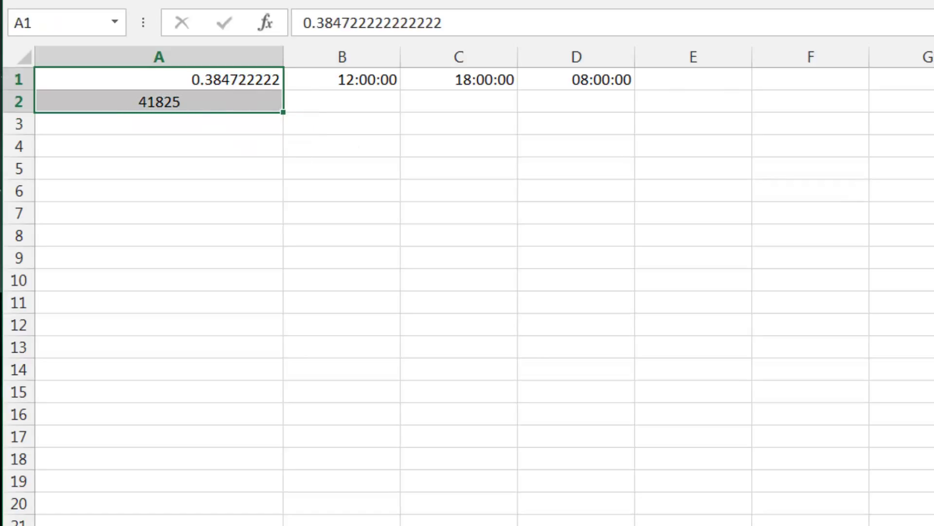
Format the A3 total with a custom dd/mm/yyyy hh:mm format showing 05/07/2014 09:14
{"action": "right_click", "coordinate": [158, 124]}
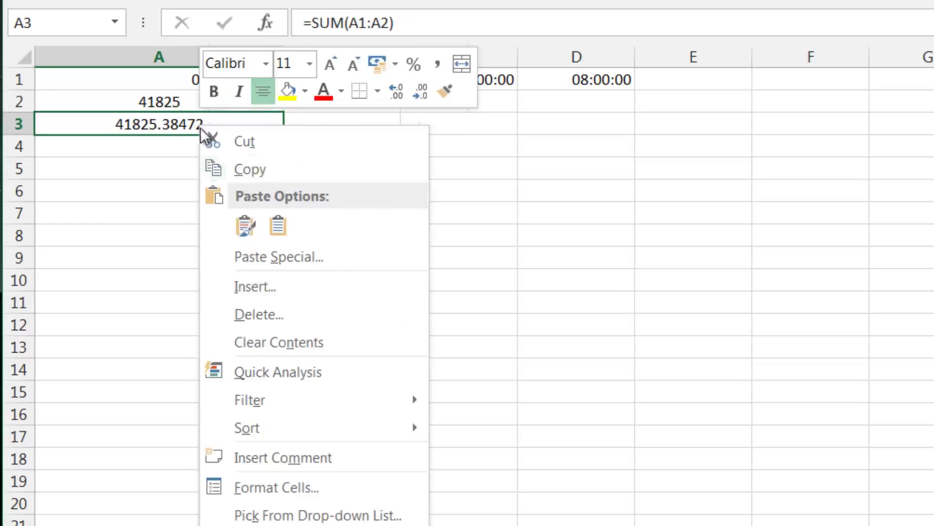
{"action": "left_click", "coordinate": [276, 487]}
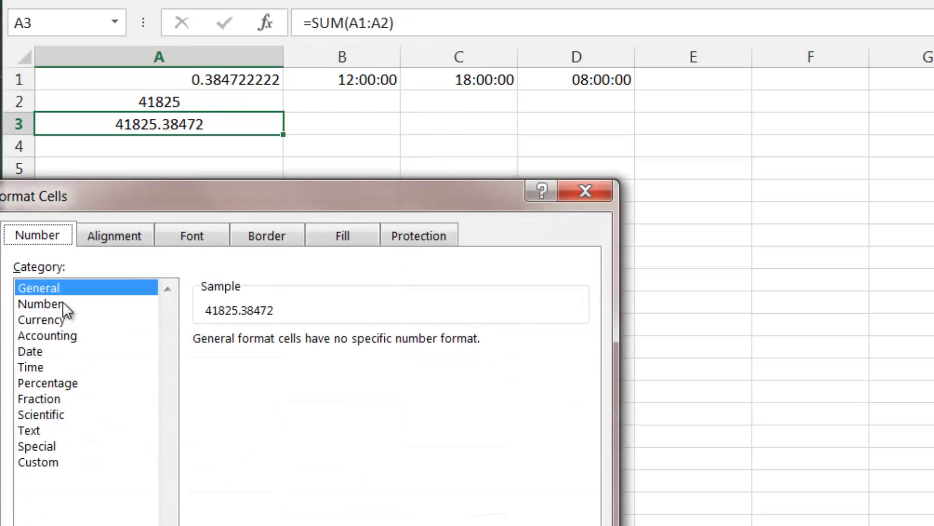
{"action": "left_click", "coordinate": [31, 351]}
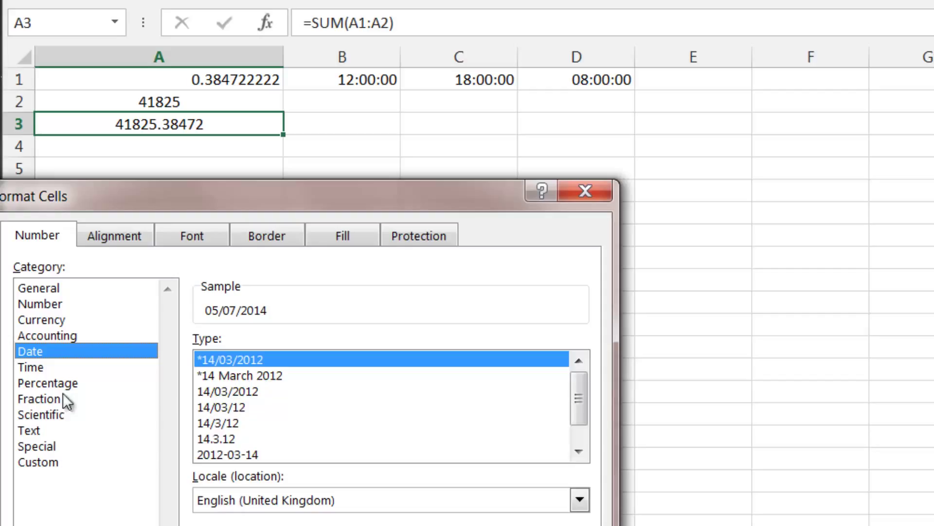
{"action": "left_click", "coordinate": [38, 462]}
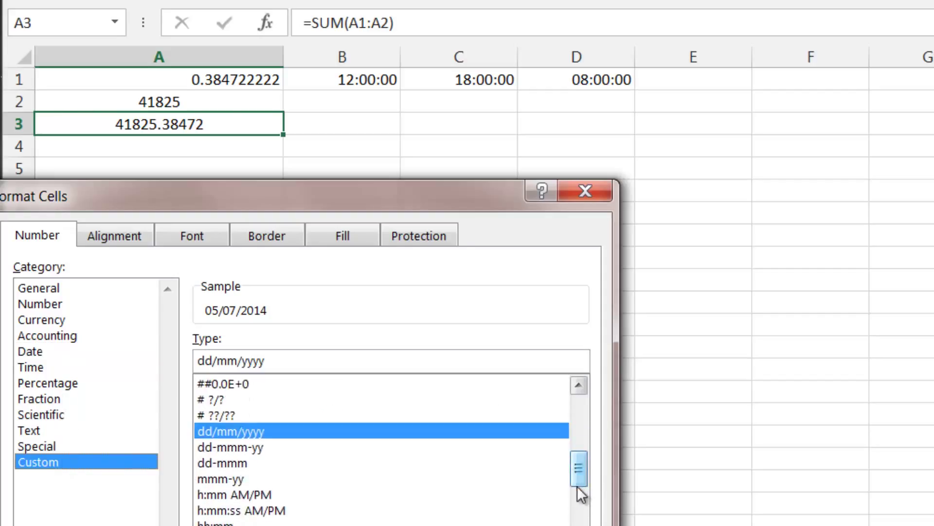
{"action": "scroll", "scroll_direction": "down", "scroll_amount": 3}
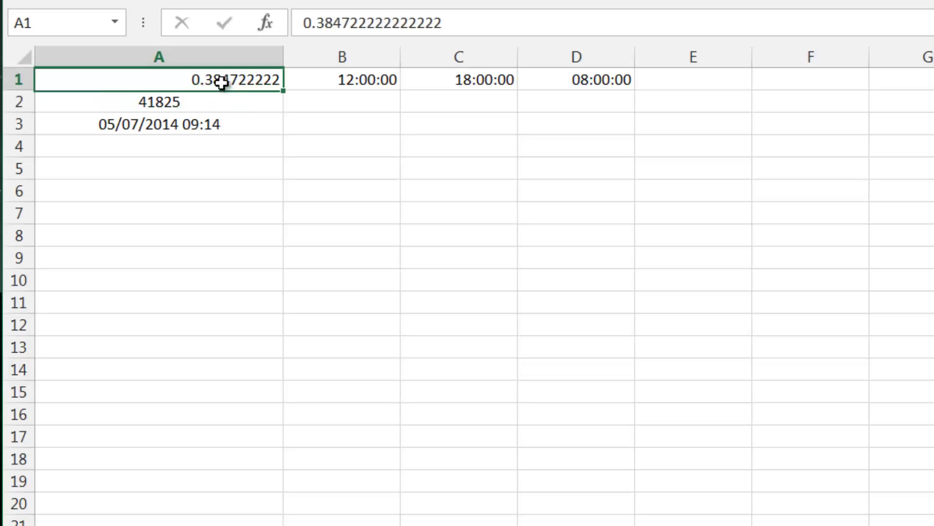
{"action": "mouse_move", "coordinate": [213, 55]}
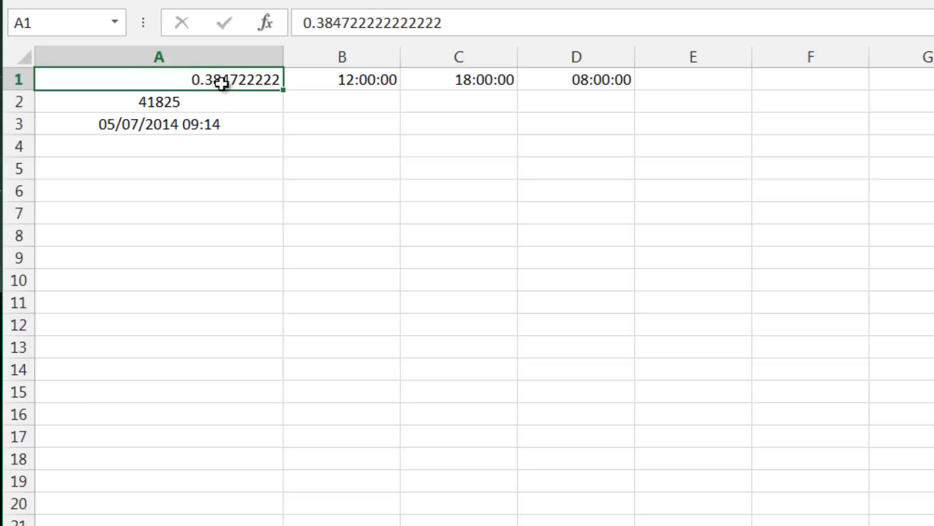
{"action": "mouse_move", "coordinate": [225, 79]}
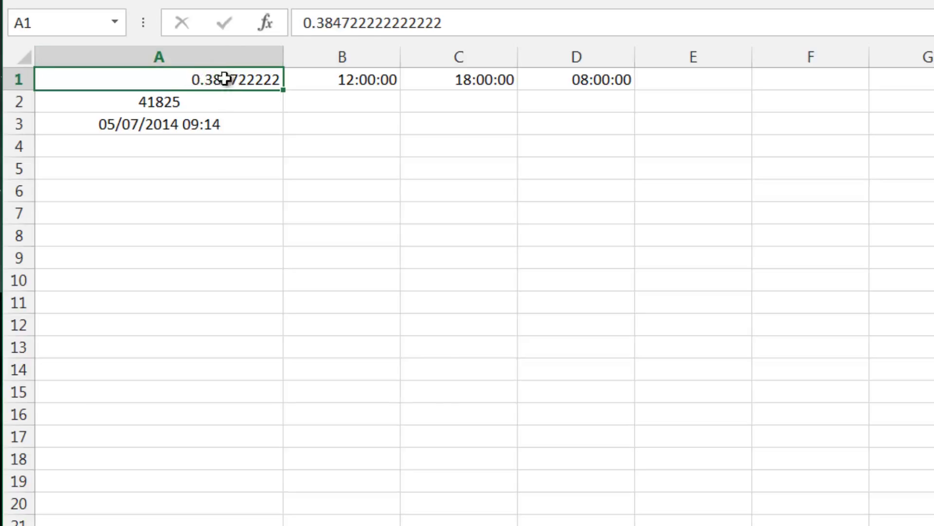
{"action": "right_click", "coordinate": [158, 124]}
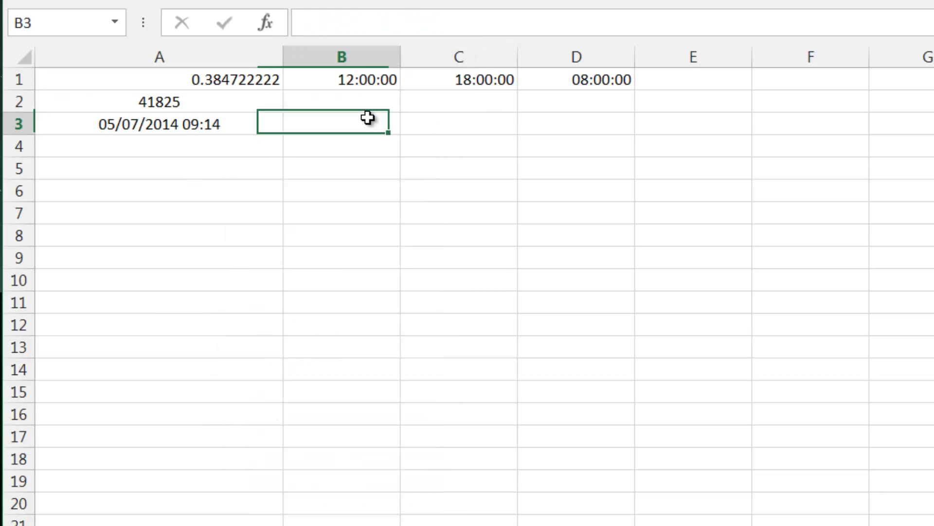
{"action": "left_click", "coordinate": [458, 101]}
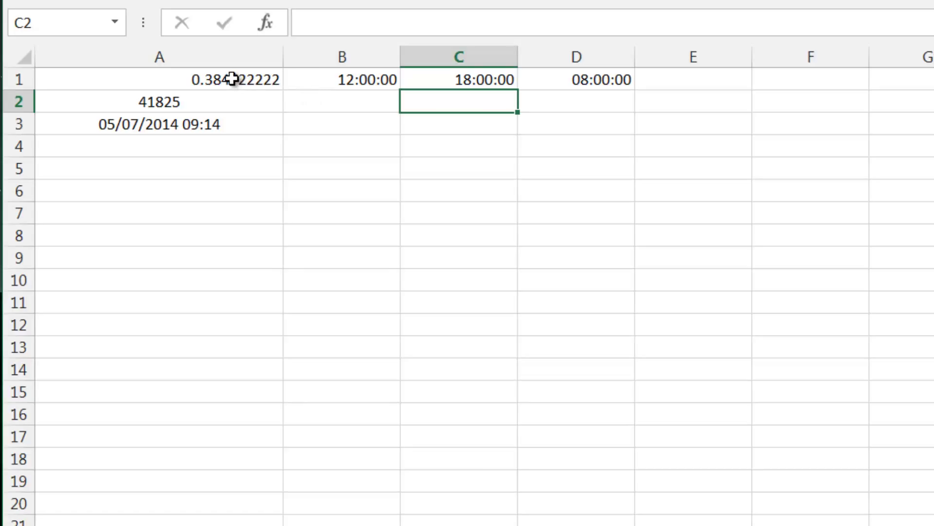
{"action": "mouse_move", "coordinate": [727, 124]}
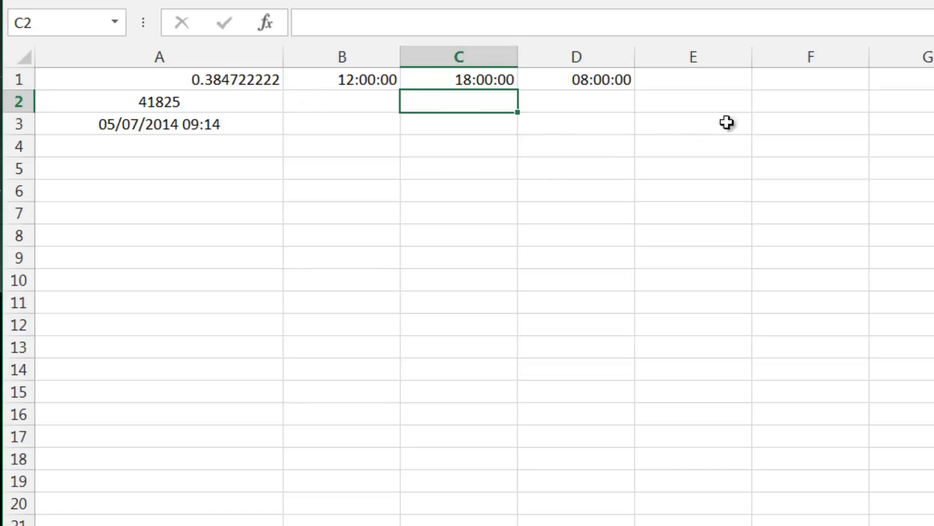
{"action": "left_click", "coordinate": [158, 79]}
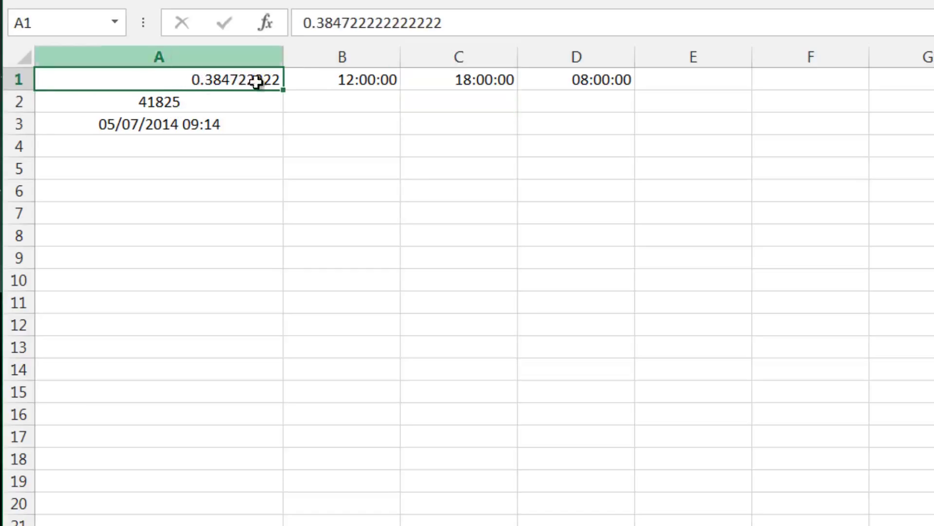
Enter =C1*24*60 in C2 and format it to show 1080 minutes
{"action": "left_click", "coordinate": [458, 102]}
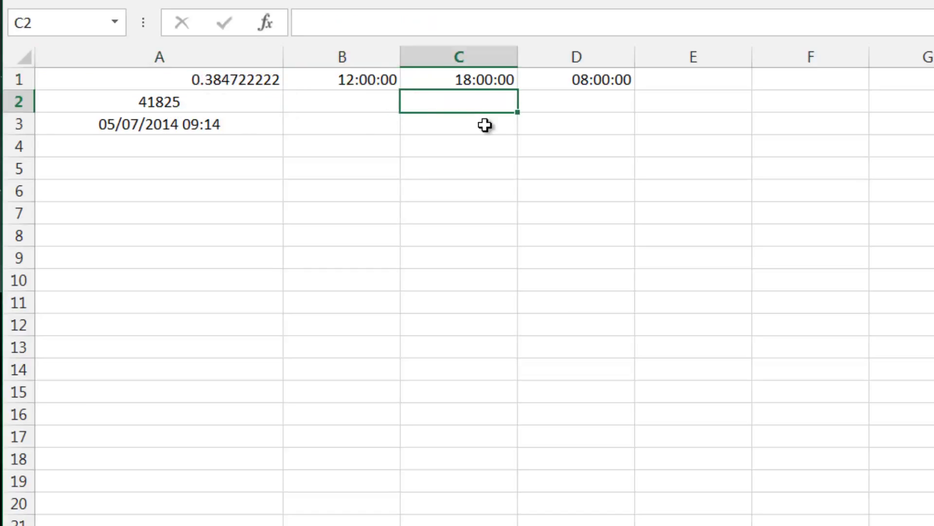
{"action": "type", "text": "=C1"}
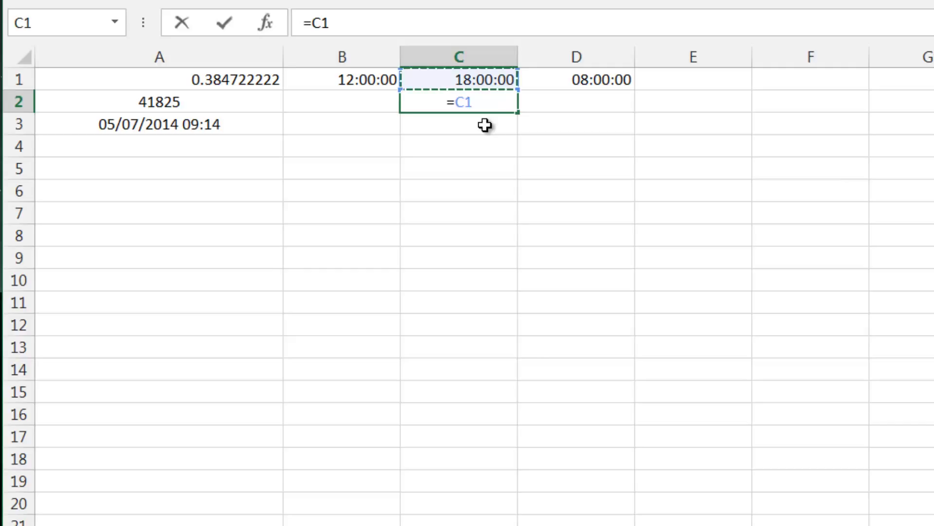
{"action": "type", "text": "*24"}
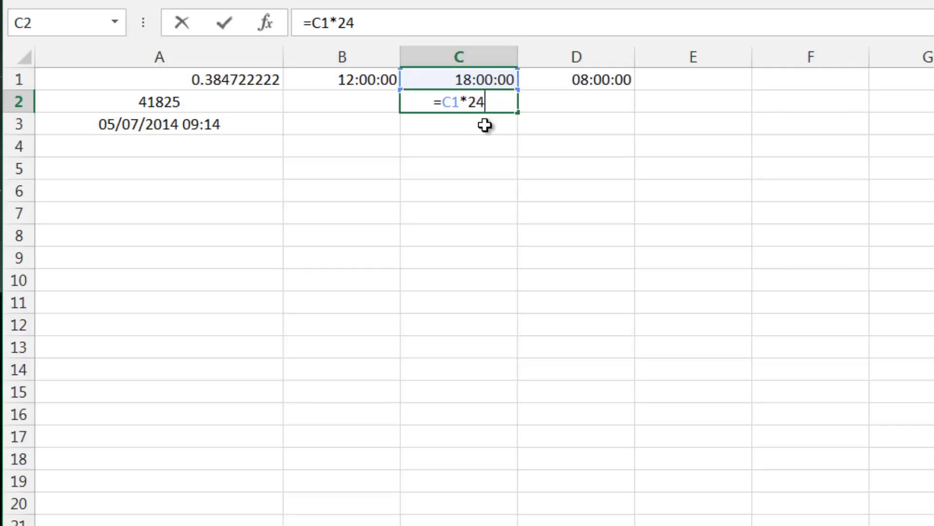
{"action": "type", "text": "*"}
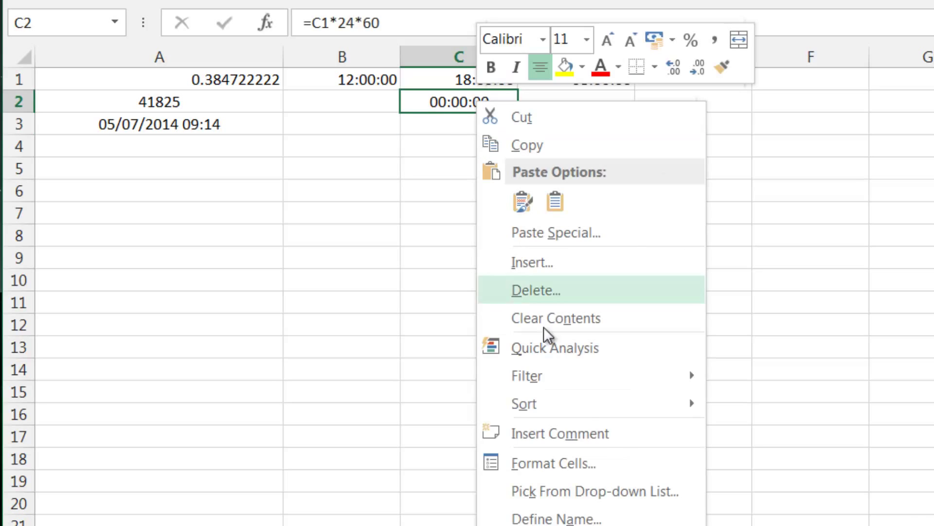
{"action": "left_click", "coordinate": [553, 463]}
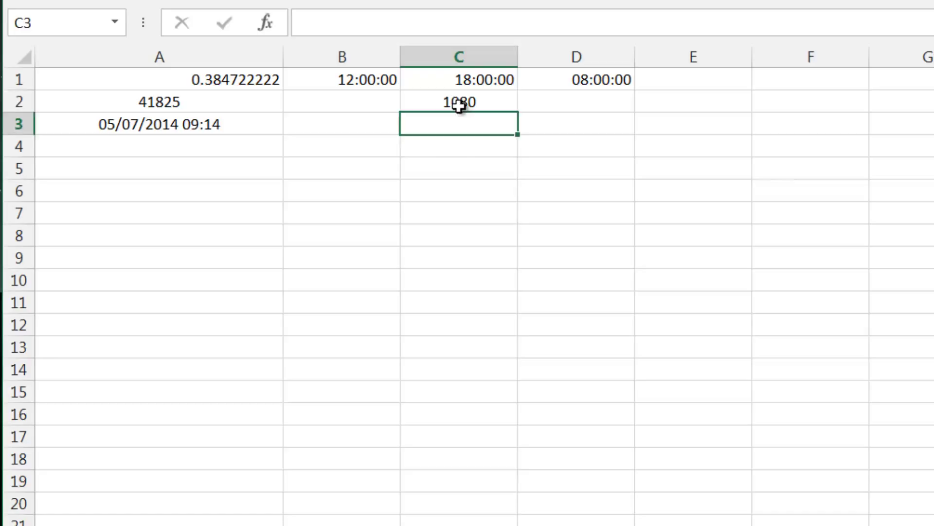
Clear the 1080 formula from C2, leaving it empty
{"action": "left_click", "coordinate": [457, 102]}
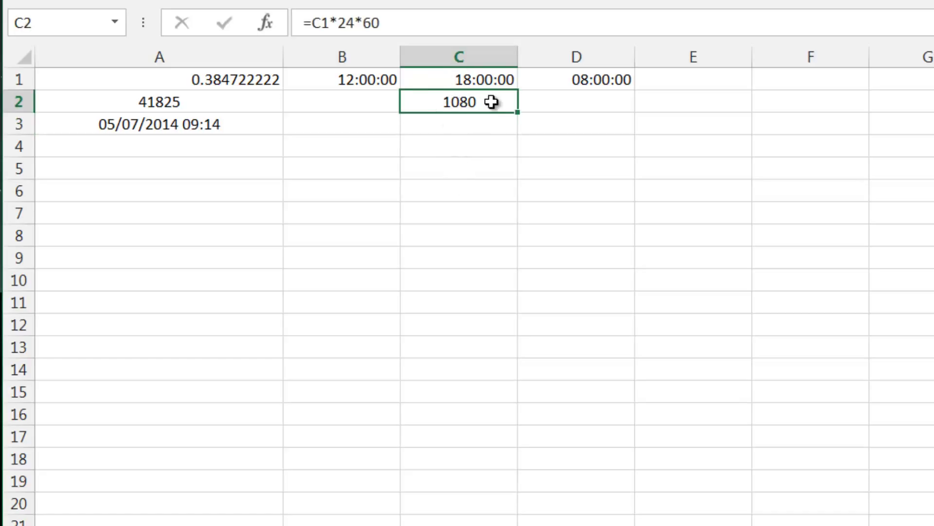
{"action": "key", "text": "Delete"}
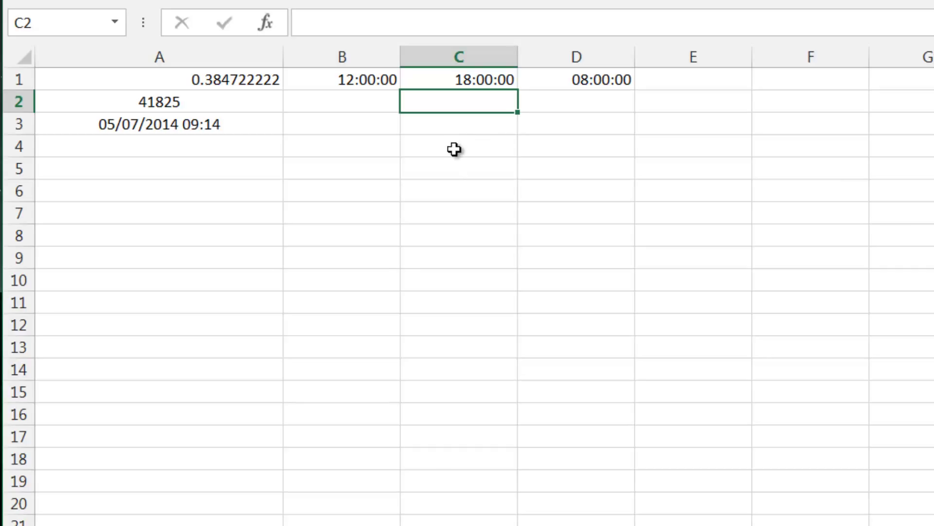
{"action": "mouse_move", "coordinate": [213, 91]}
{"action": "type", "text": "=C1"}
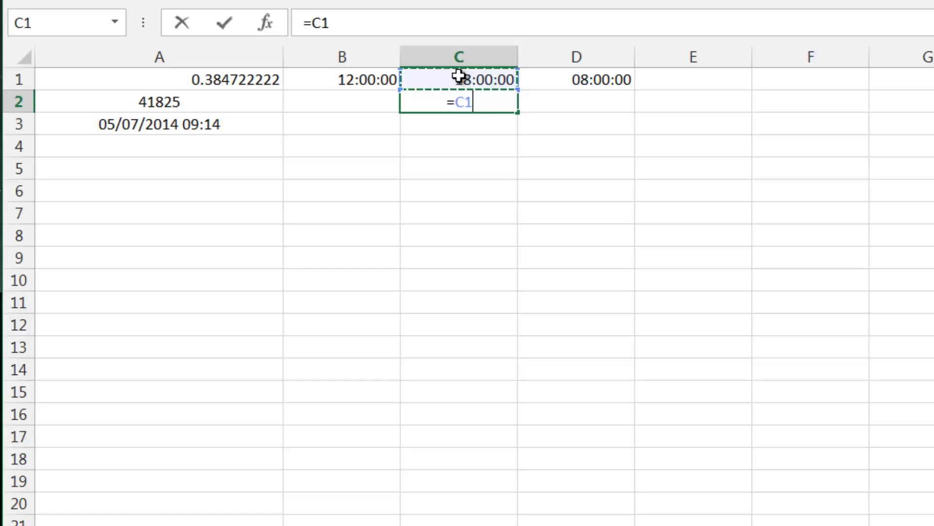
Confirm =C1-B1 giving 06:00:00 in C2 and convert it to 6 hours with =C2*24 in C3
{"action": "key", "text": "enter"}
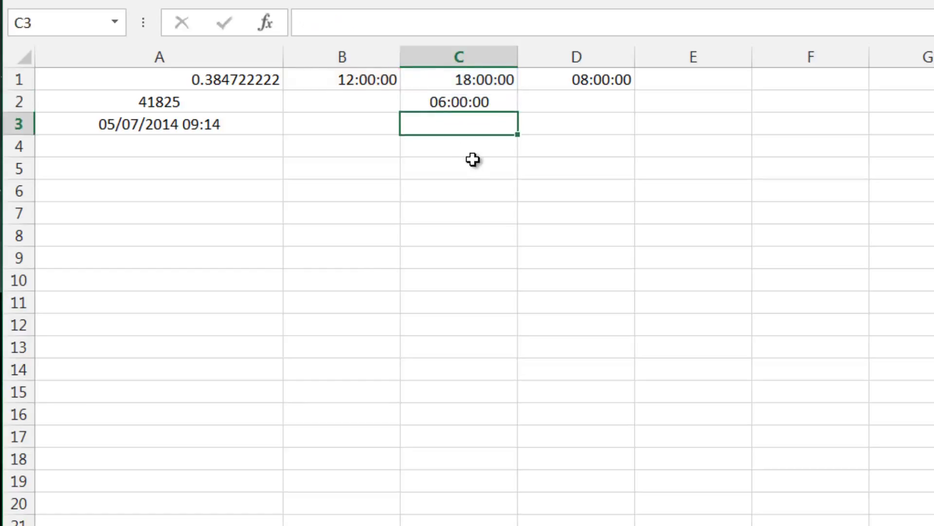
{"action": "left_click", "coordinate": [457, 103]}
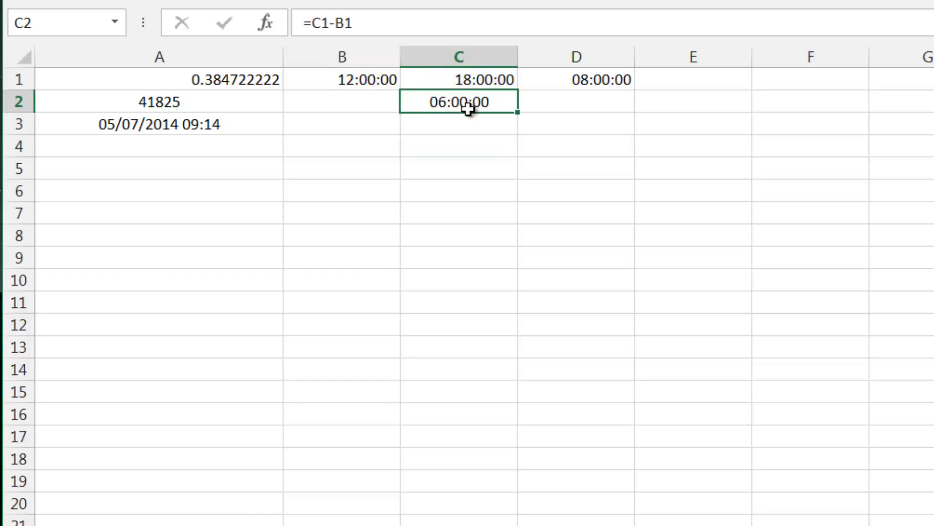
{"action": "left_click", "coordinate": [458, 123]}
{"action": "type", "text": "=C2*24"}
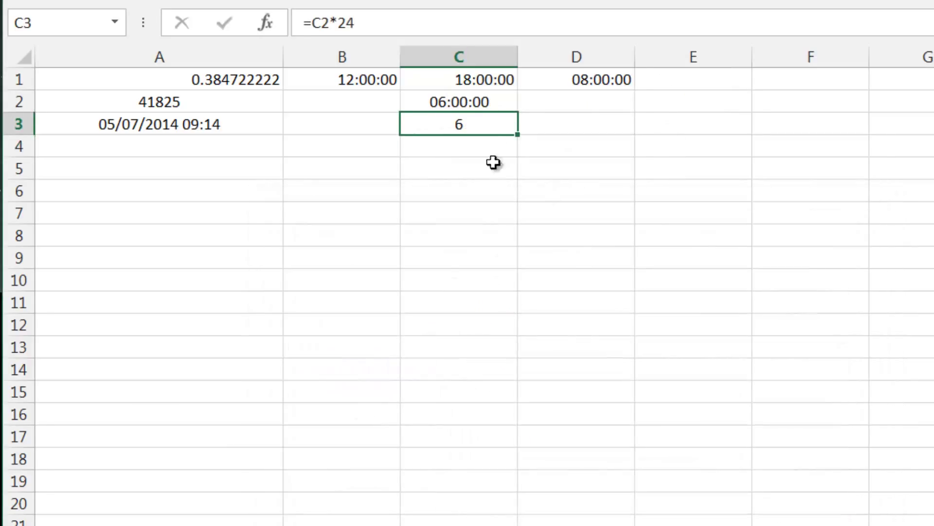
Change C3 to =C2*24*60 with General format so it shows 360 minutes
{"action": "double_click", "coordinate": [457, 123]}
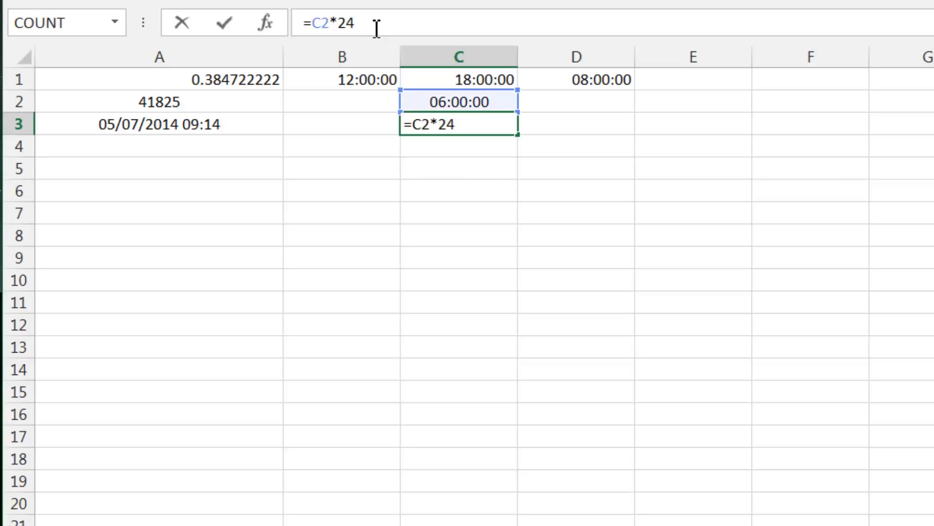
{"action": "right_click", "coordinate": [458, 102]}
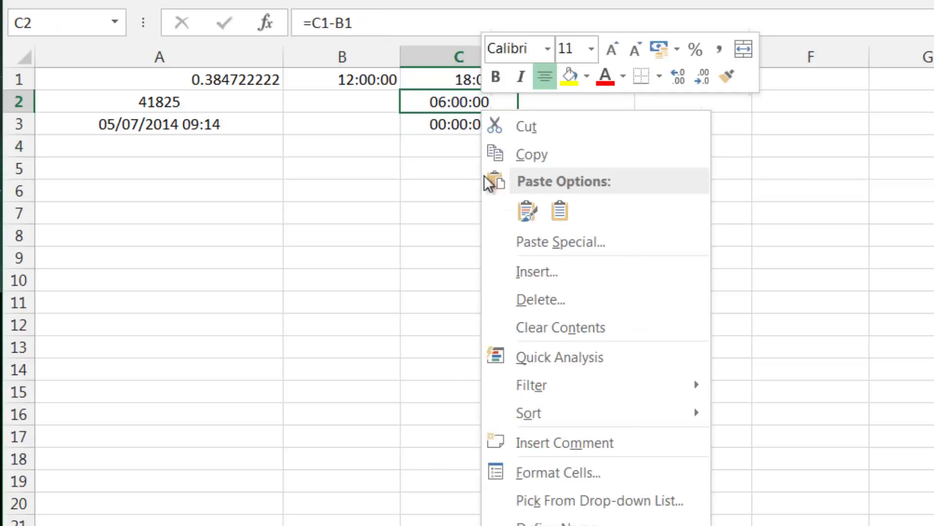
{"action": "left_click", "coordinate": [556, 472]}
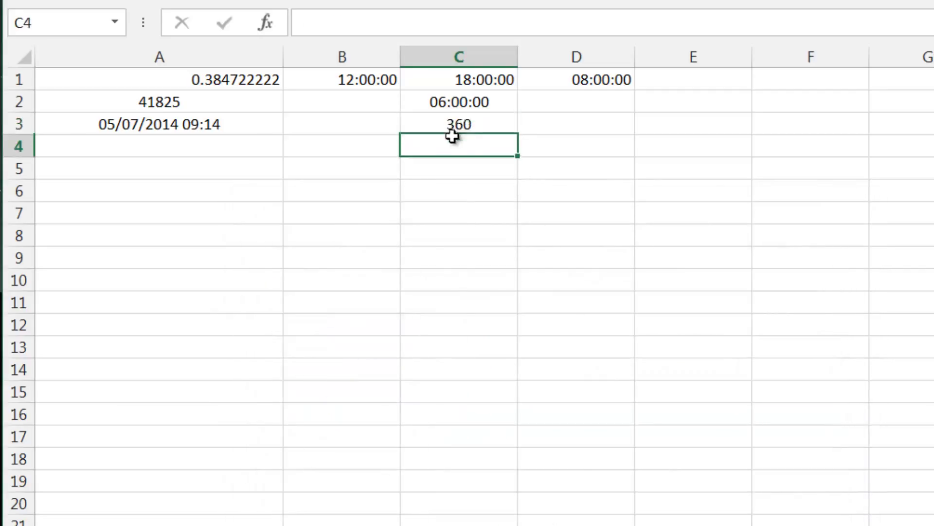
{"action": "left_click", "coordinate": [458, 124]}
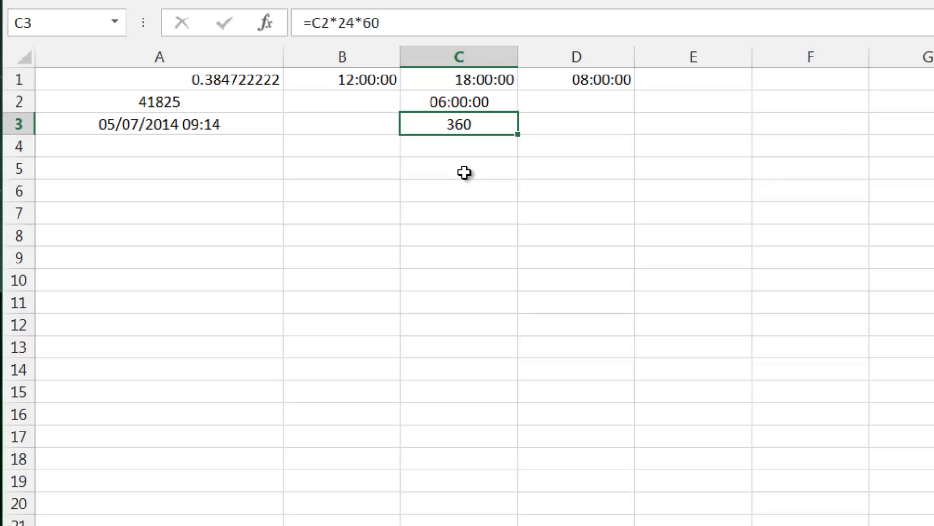
{"action": "right_click", "coordinate": [458, 102]}
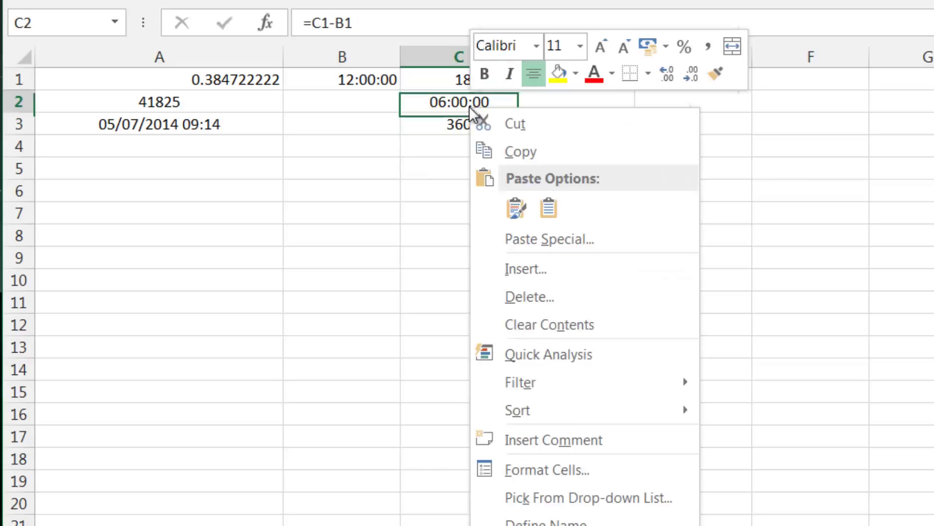
{"action": "left_click", "coordinate": [546, 469]}
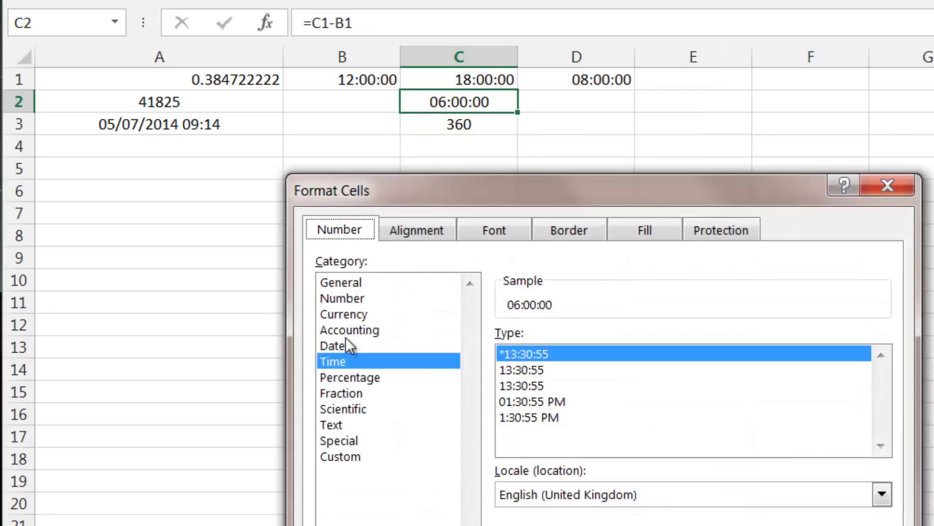
{"action": "mouse_move", "coordinate": [526, 265]}
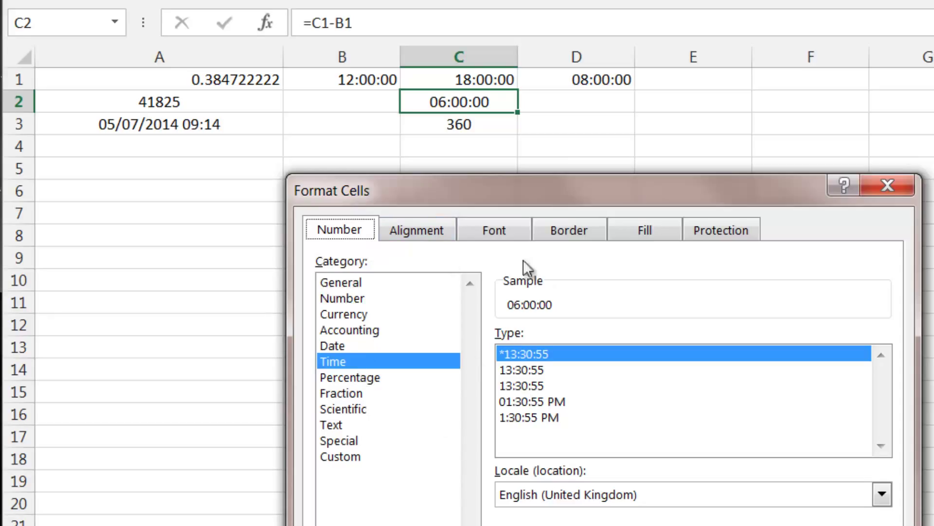
{"action": "mouse_move", "coordinate": [332, 373]}
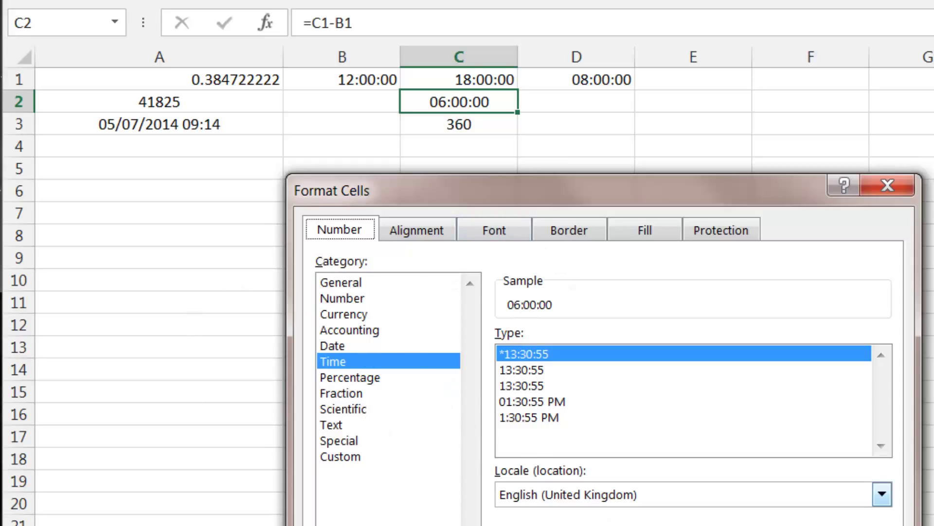
{"action": "mouse_move", "coordinate": [403, 267]}
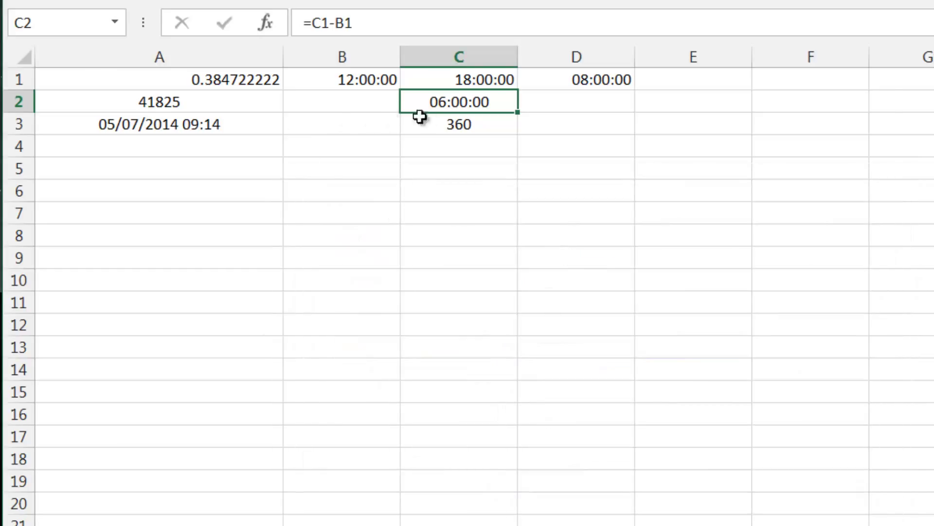
{"action": "left_click", "coordinate": [458, 124]}
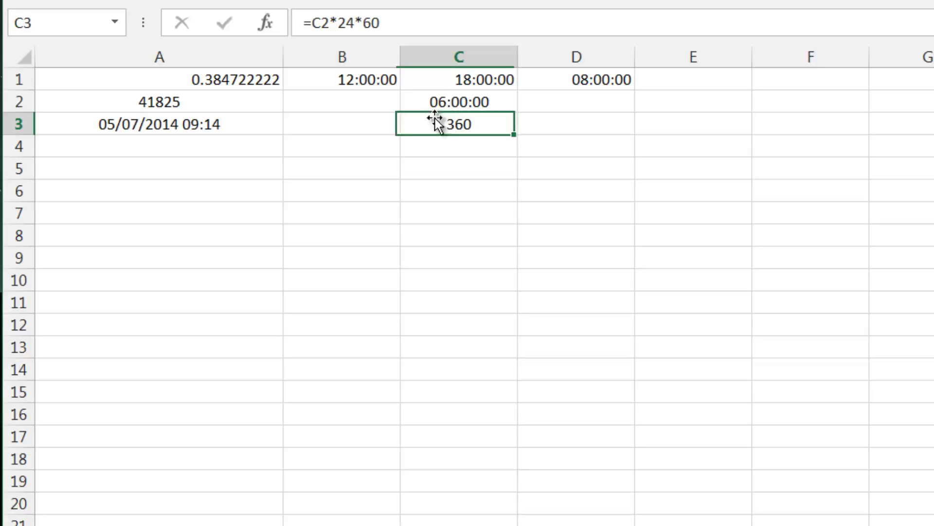
{"action": "left_click", "coordinate": [457, 101]}
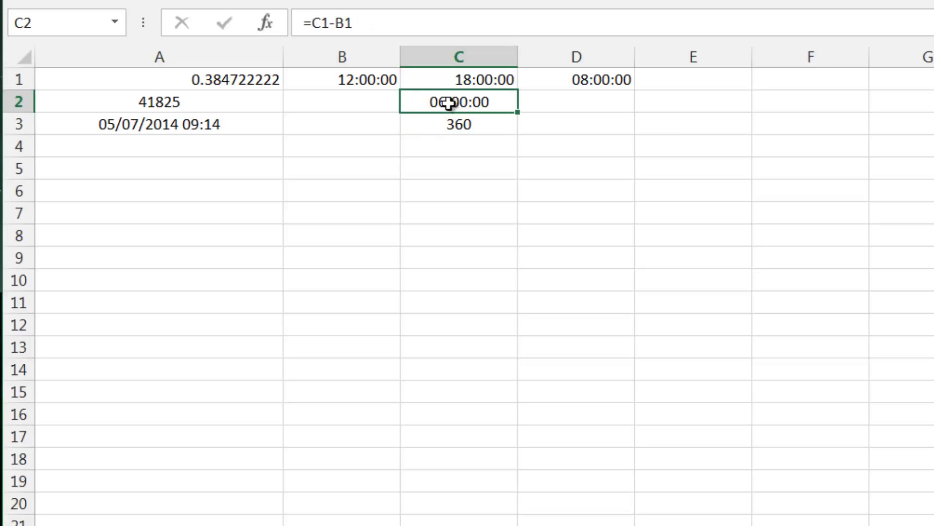
{"action": "left_click", "coordinate": [457, 79]}
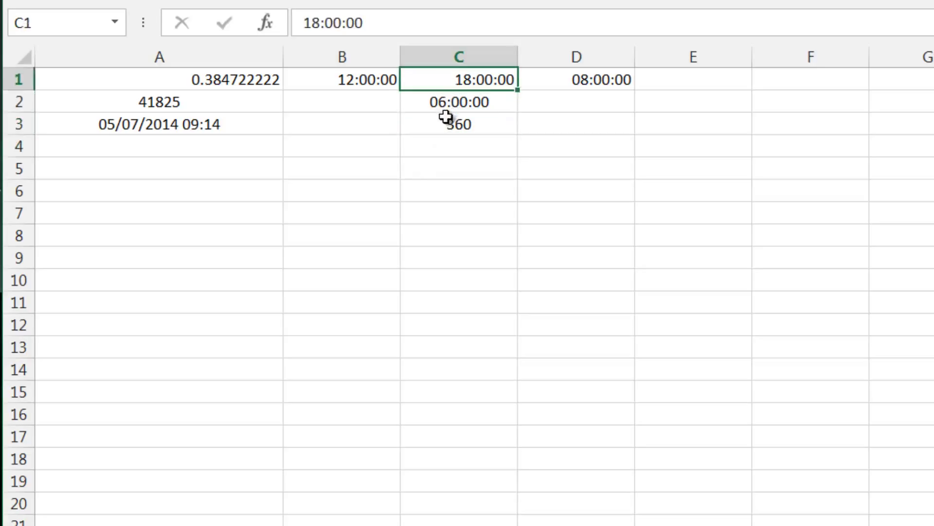
{"action": "left_click", "coordinate": [342, 102]}
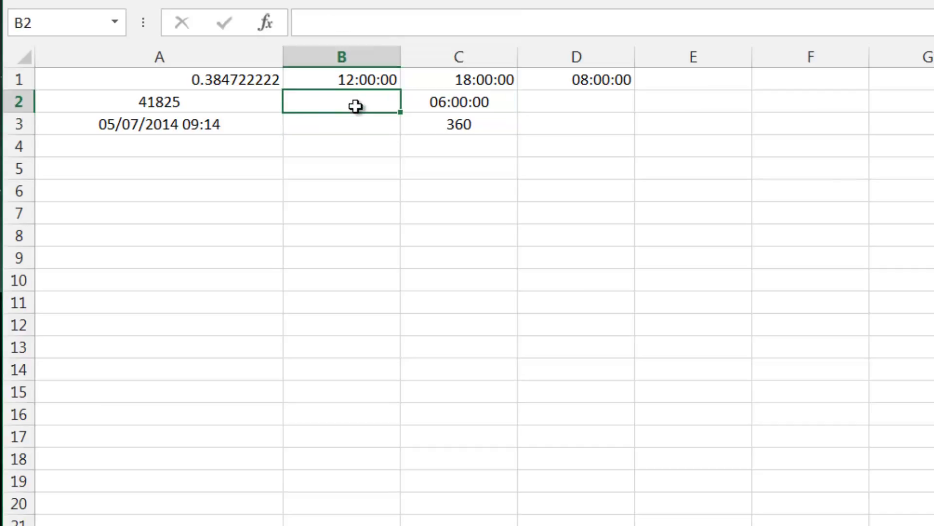